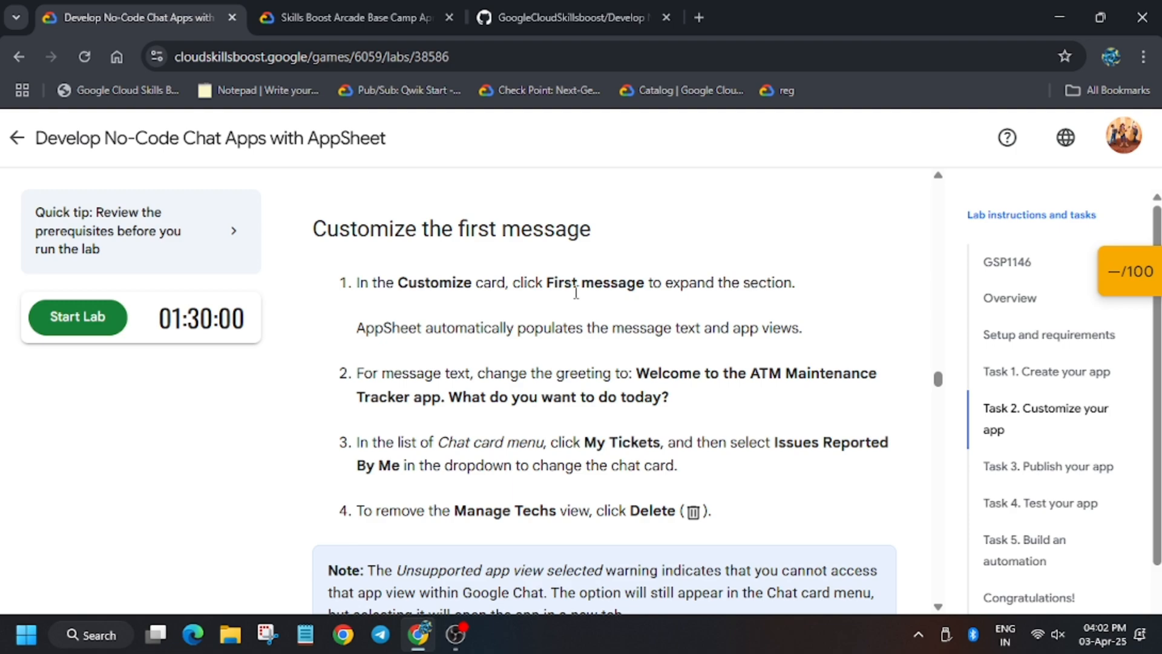
{"action": "mouse_move", "coordinate": [132, 319]}
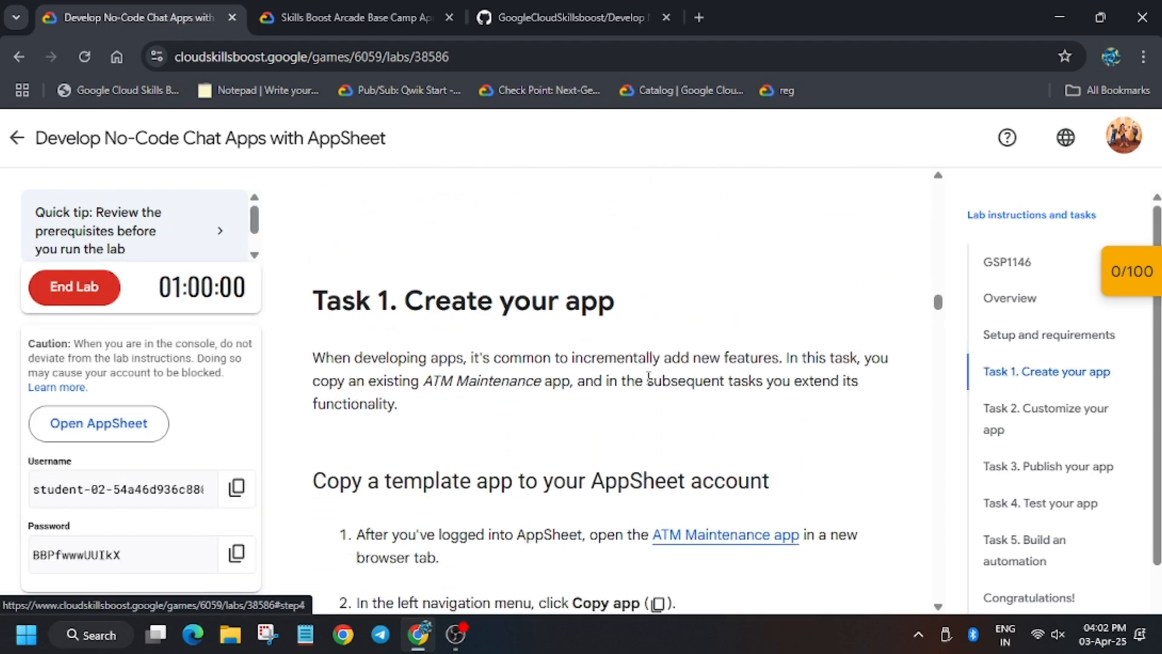
- Start the GSP1146 lab and scroll down to Task 1 'Copy a template app'
{"action": "scroll", "scroll_direction": "down", "scroll_amount": 3}
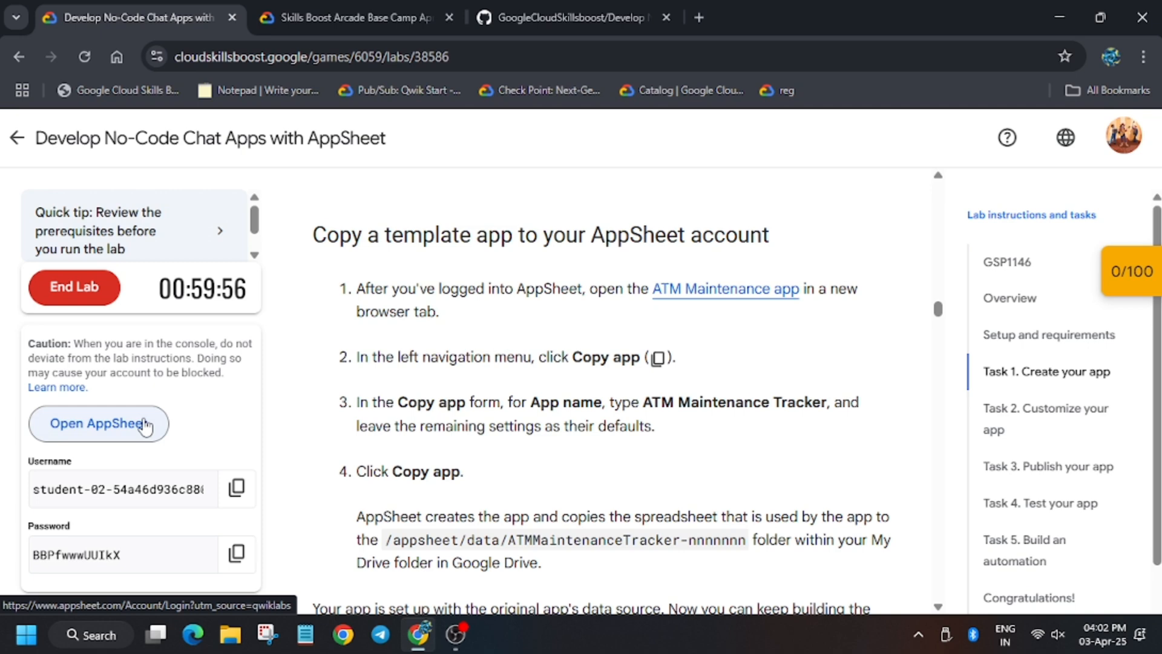
- Sign in to AppSheet via Google with the lab password and allow Drive and Sheets access
{"action": "left_click", "coordinate": [98, 423]}
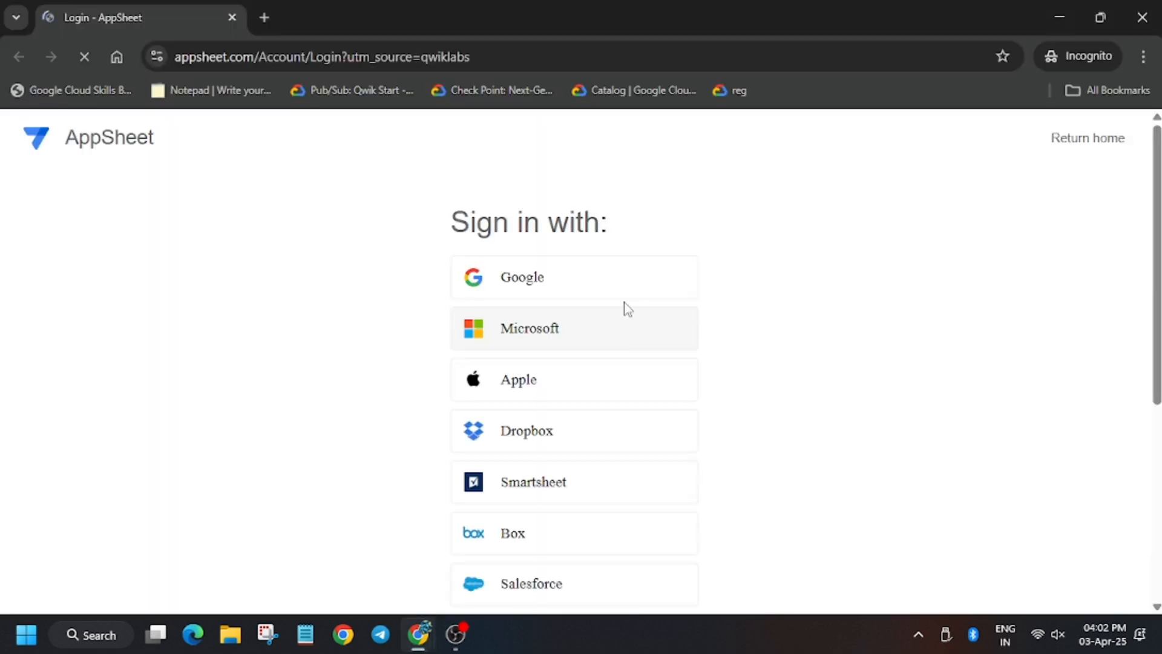
{"action": "left_click", "coordinate": [522, 277]}
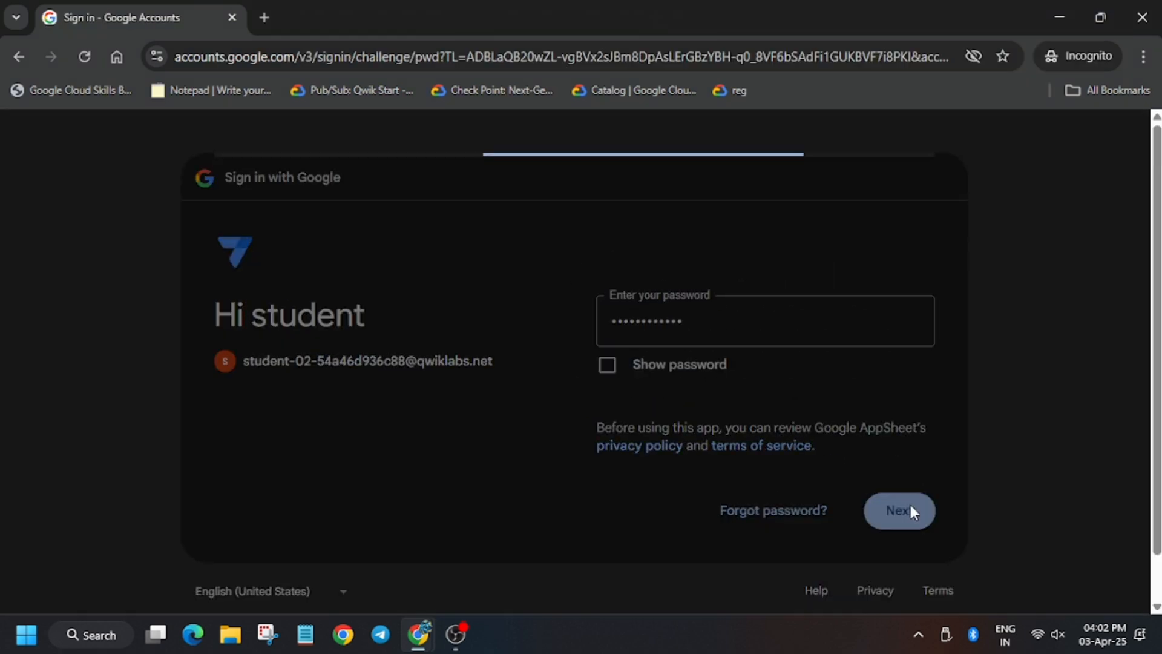
{"action": "left_click", "coordinate": [899, 511]}
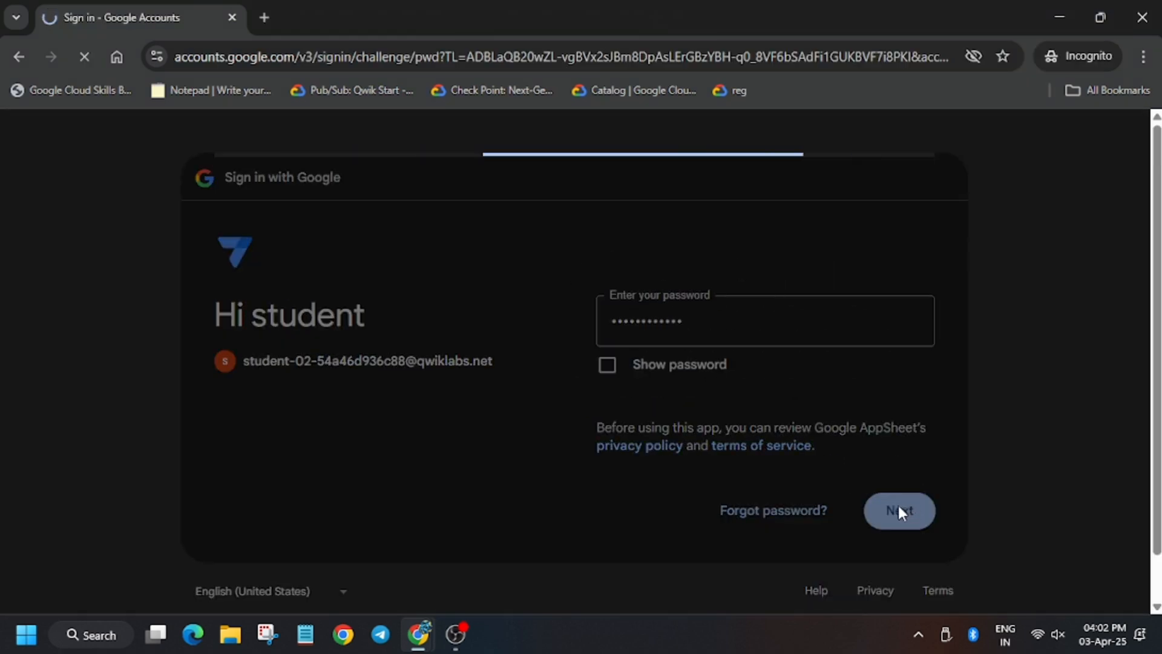
{"action": "left_click", "coordinate": [899, 509]}
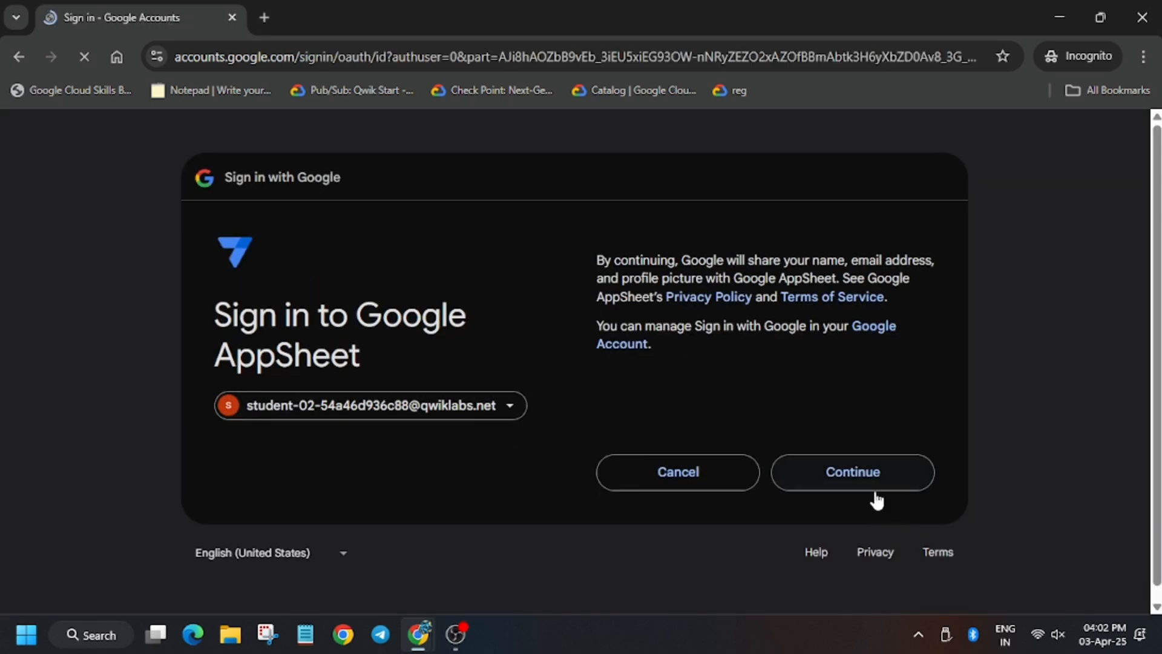
{"action": "left_click", "coordinate": [850, 472]}
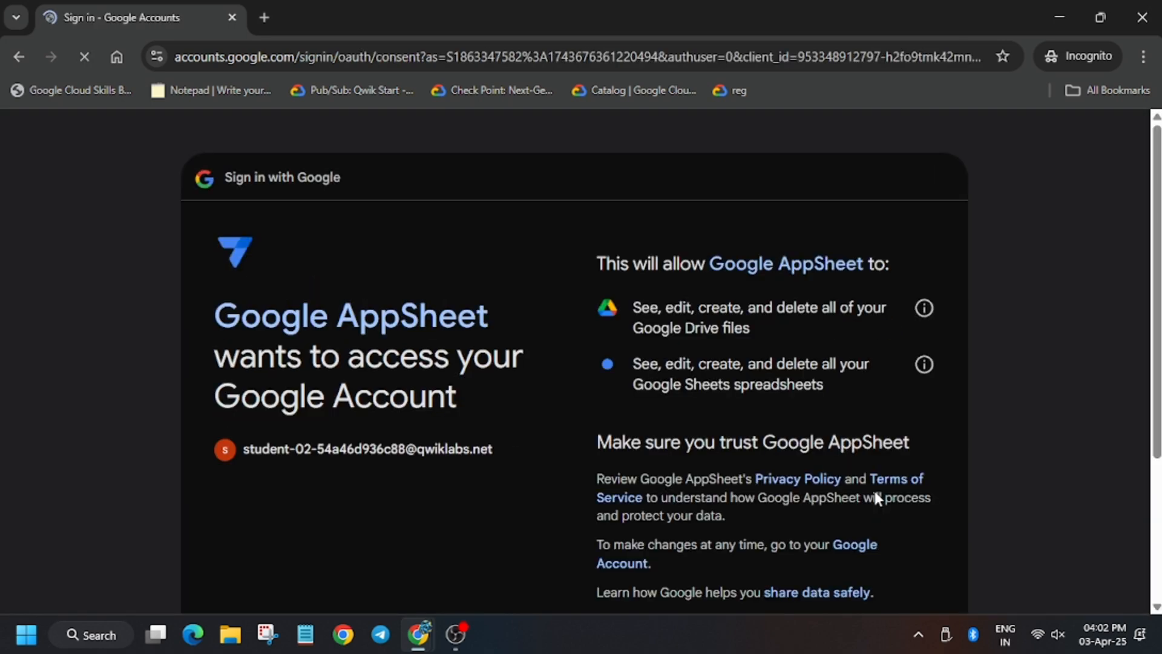
{"action": "scroll", "scroll_direction": "down", "scroll_amount": 3}
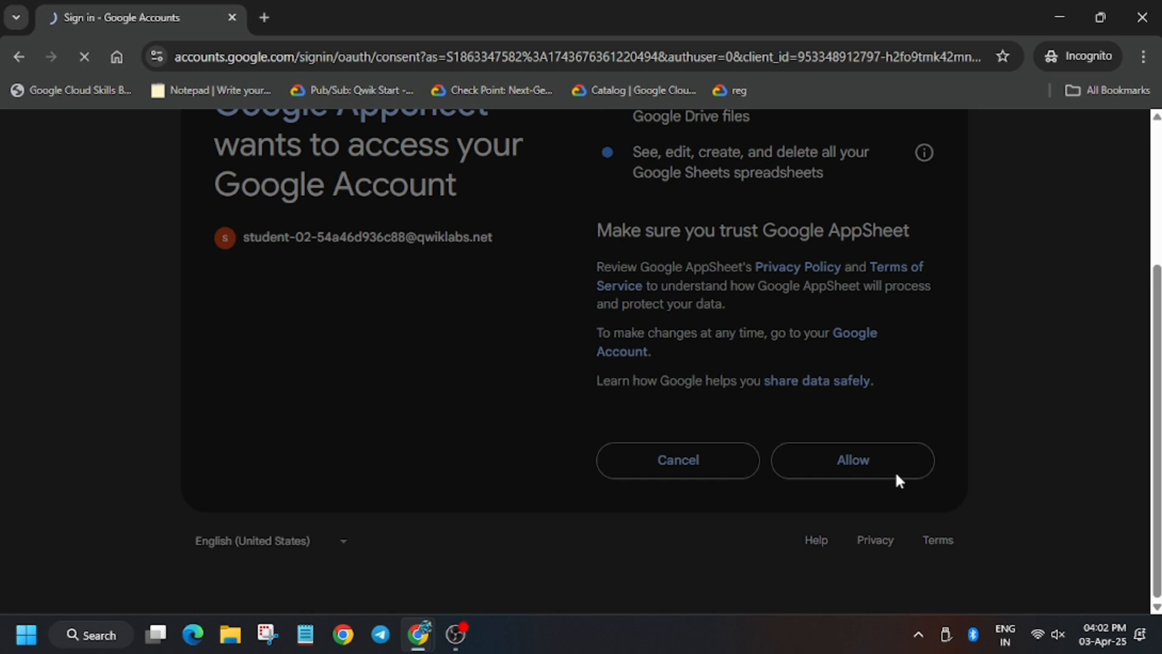
{"action": "left_click", "coordinate": [851, 459]}
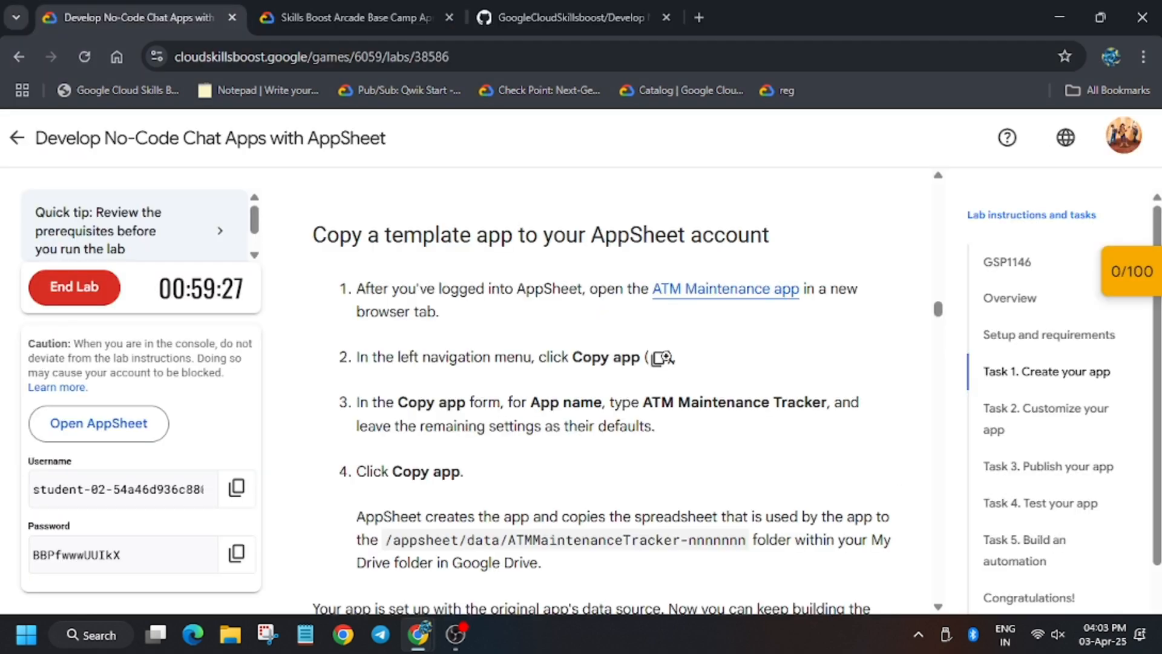
- Open the 'ATM Maintenance app' template link in the incognito window
{"action": "right_click", "coordinate": [725, 288]}
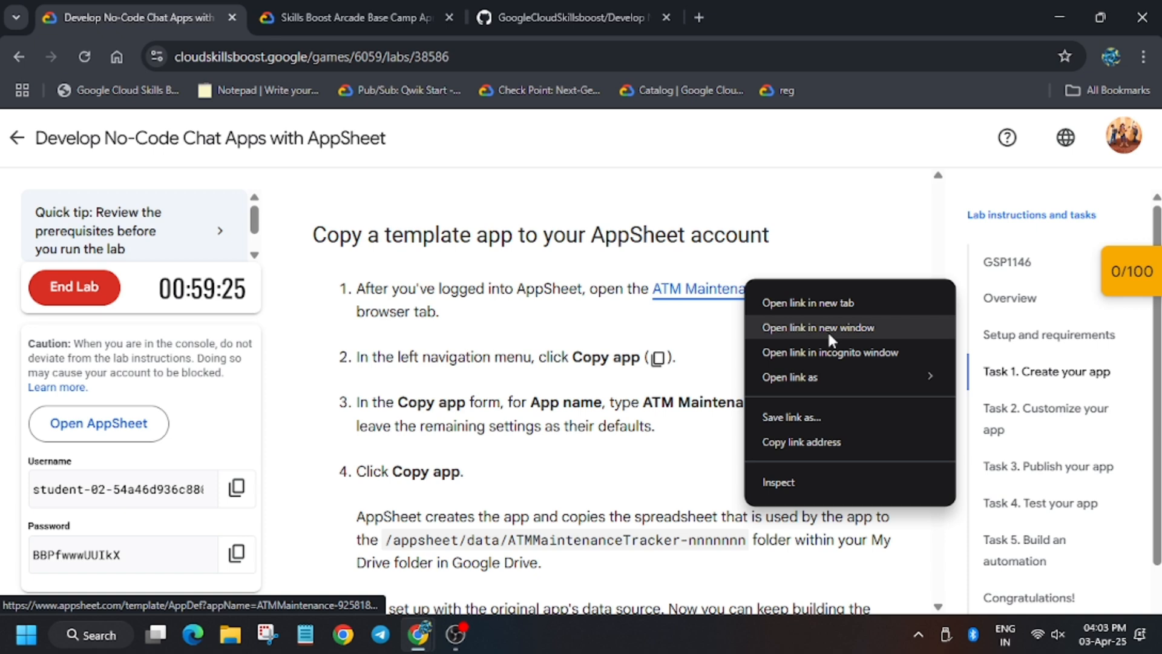
{"action": "left_click", "coordinate": [719, 356]}
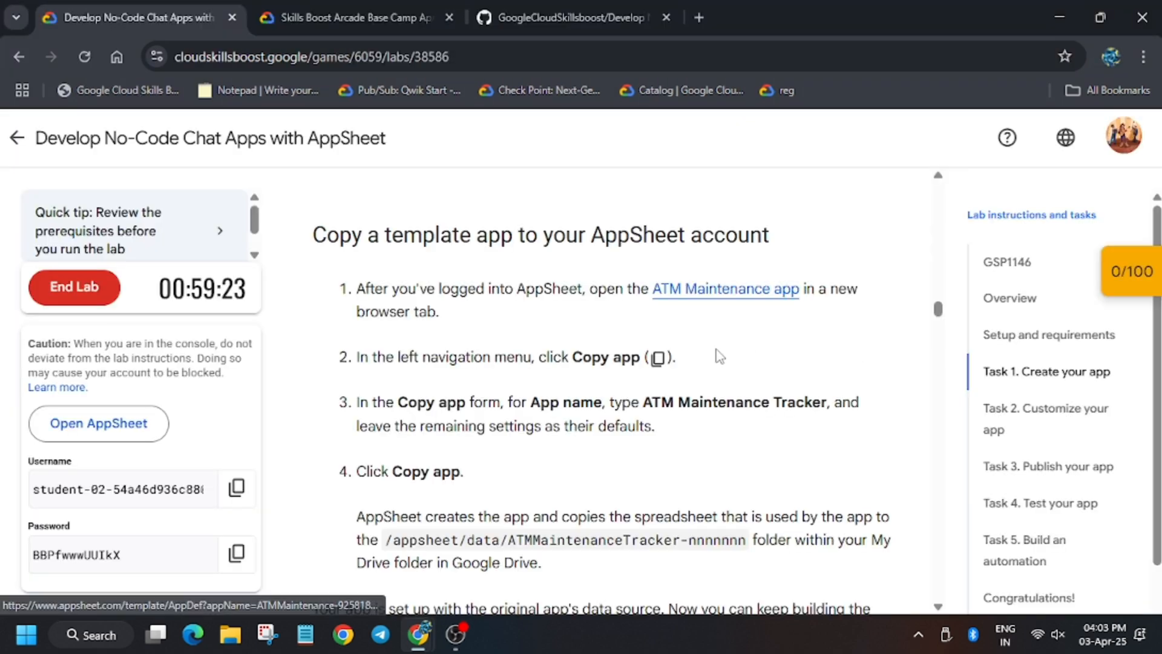
{"action": "scroll", "scroll_direction": "down", "scroll_amount": 3}
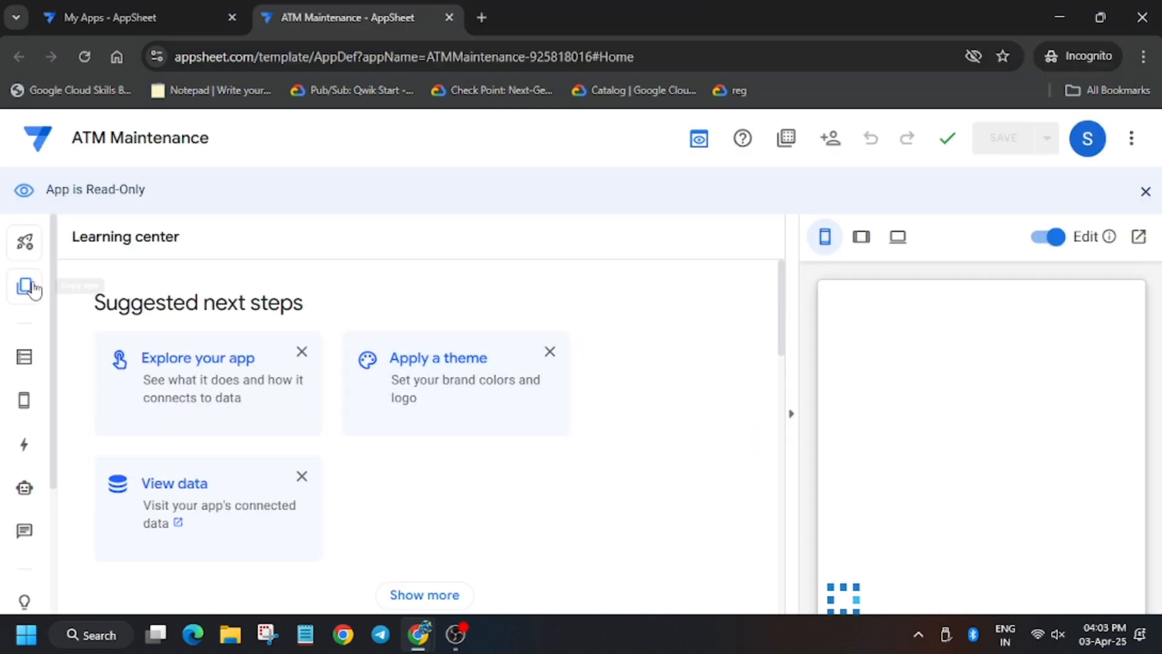
- Create a copy of the template named 'ATM Maintenance Tracker' with Copy app
{"action": "left_click", "coordinate": [23, 287]}
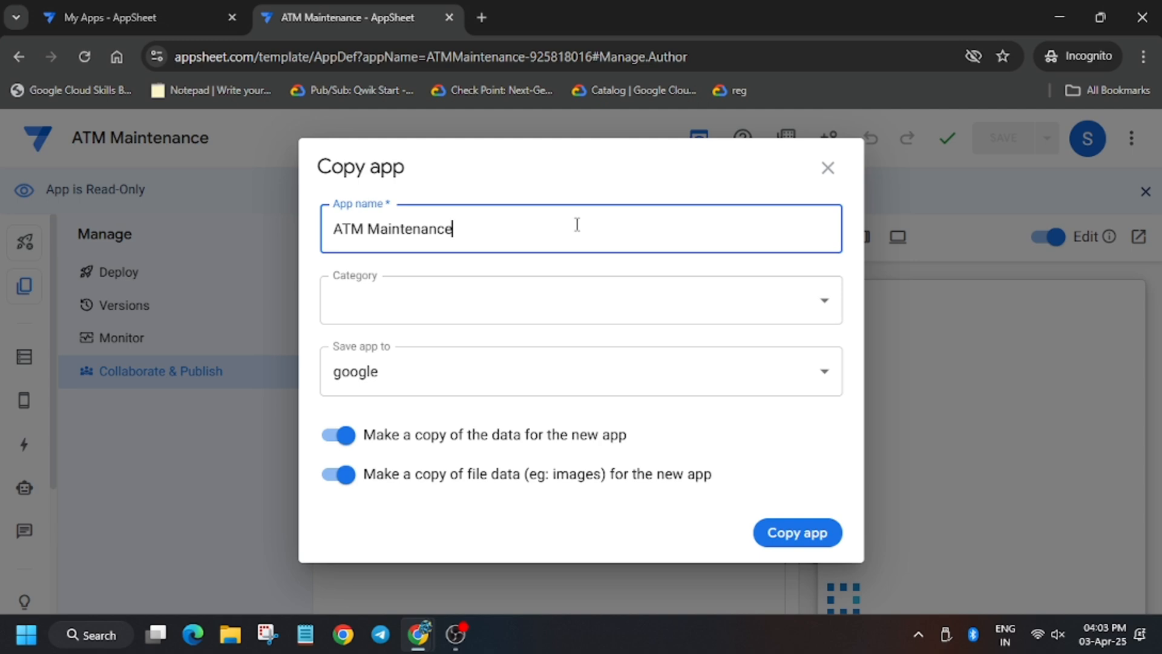
{"action": "type", "text": "BBPfwwwUUIkX"}
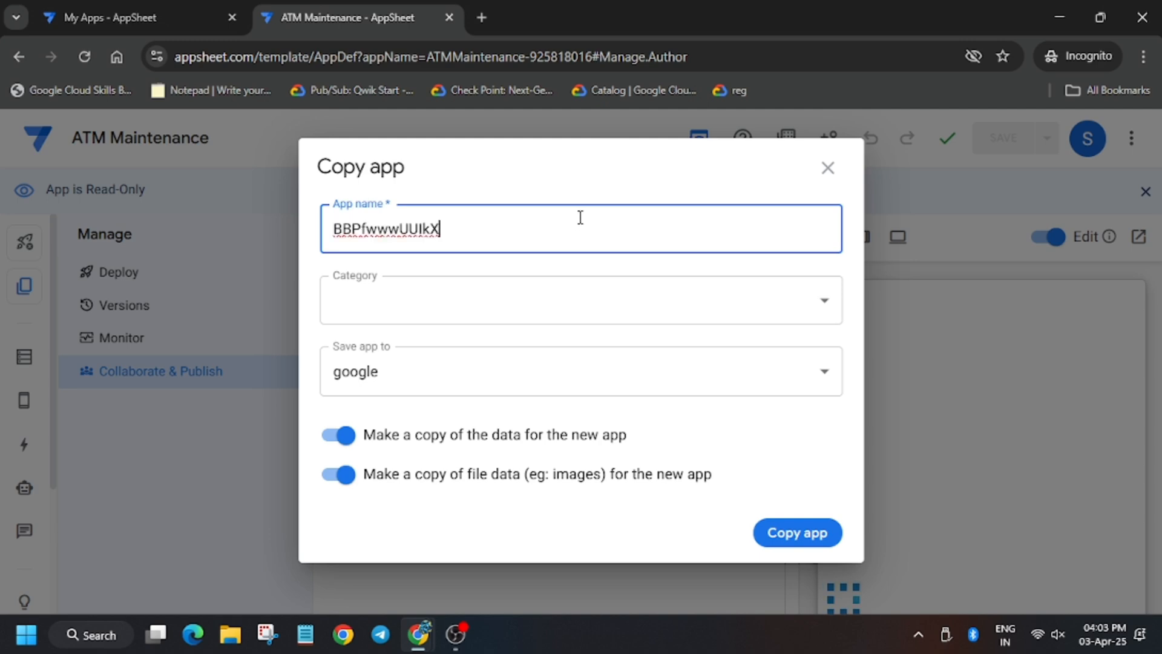
{"action": "left_click", "coordinate": [134, 17]}
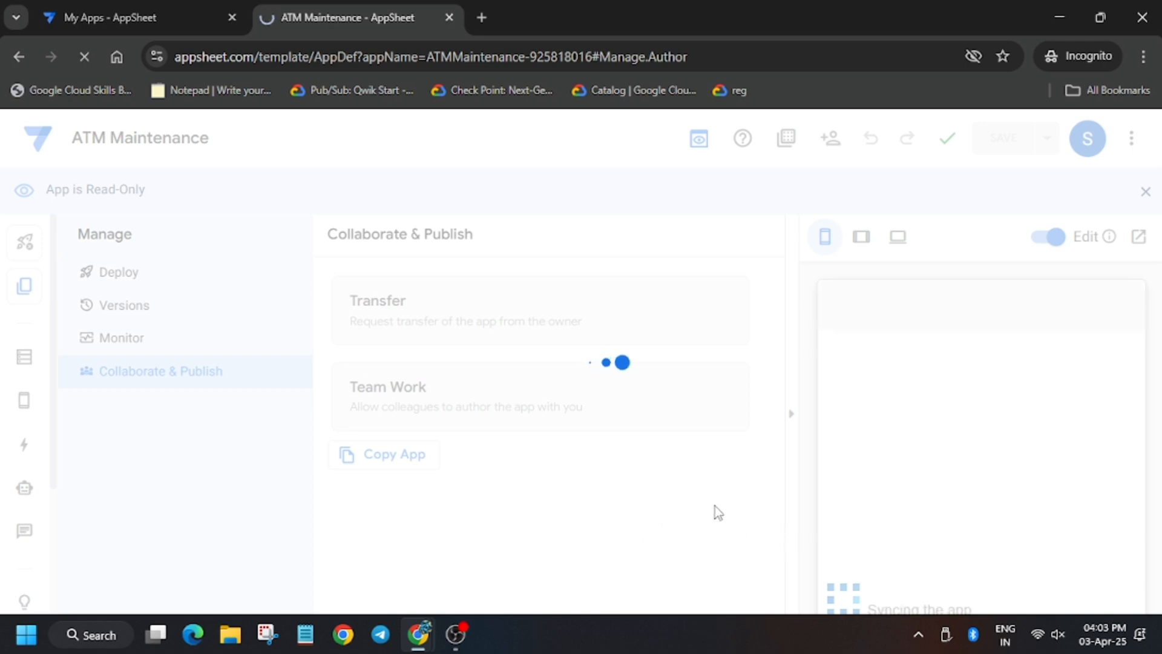
{"action": "left_click", "coordinate": [383, 453]}
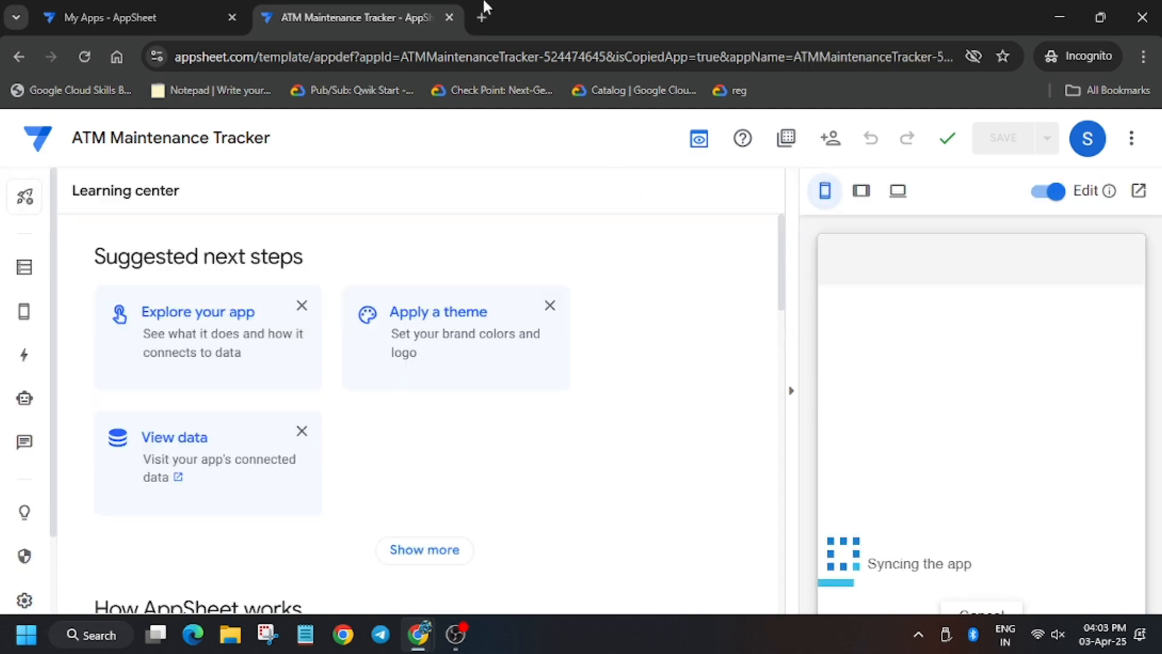
- Search 'sheets' in a new tab and choose the Google Sheets: Sign-in result
{"action": "left_click", "coordinate": [482, 17]}
{"action": "type", "text": "sheetss"}
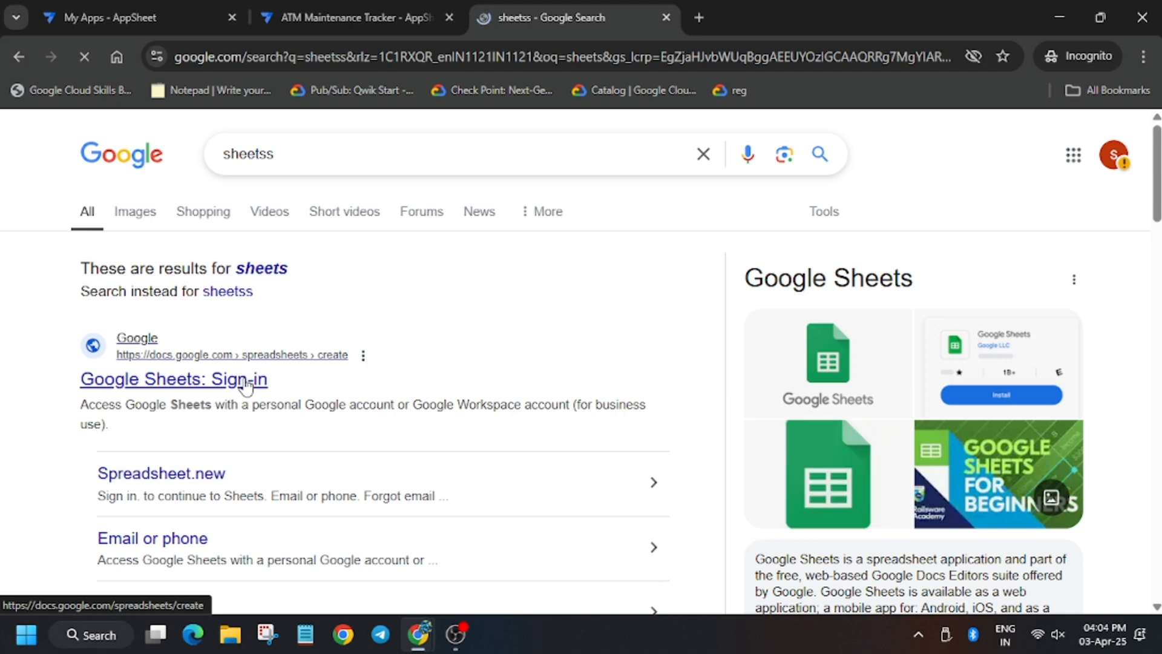
{"action": "left_click", "coordinate": [174, 379]}
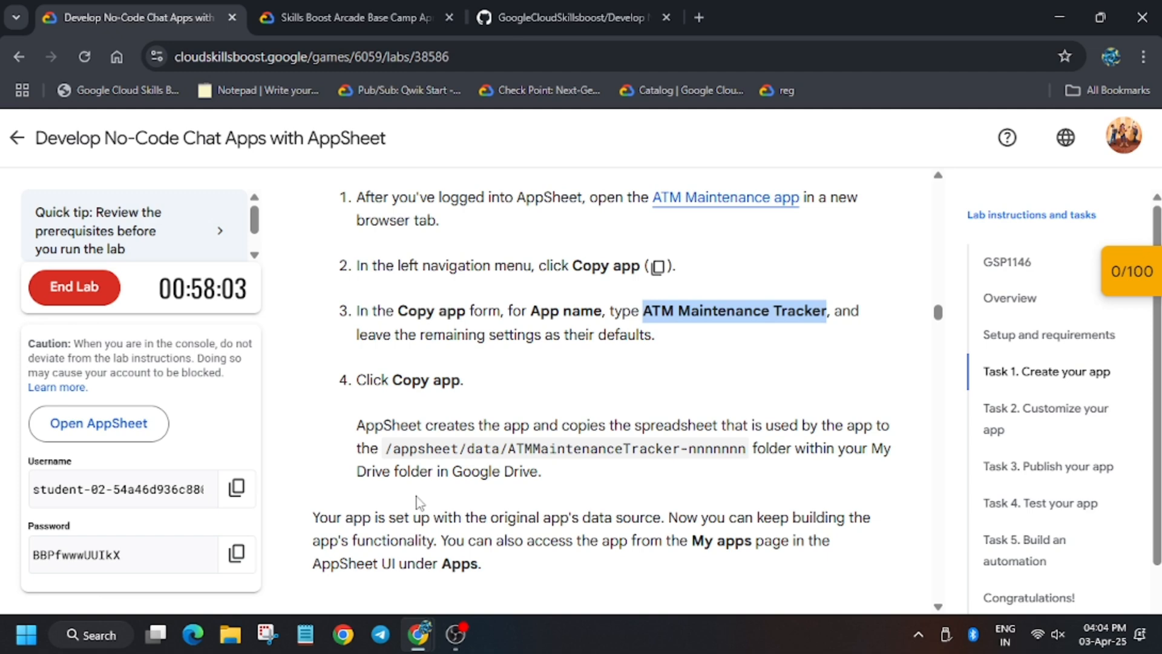
- View GSP1146(Tickets)drabhi.csv on GitHub, then return to the Tickets spreadsheet window
{"action": "left_click", "coordinate": [571, 17]}
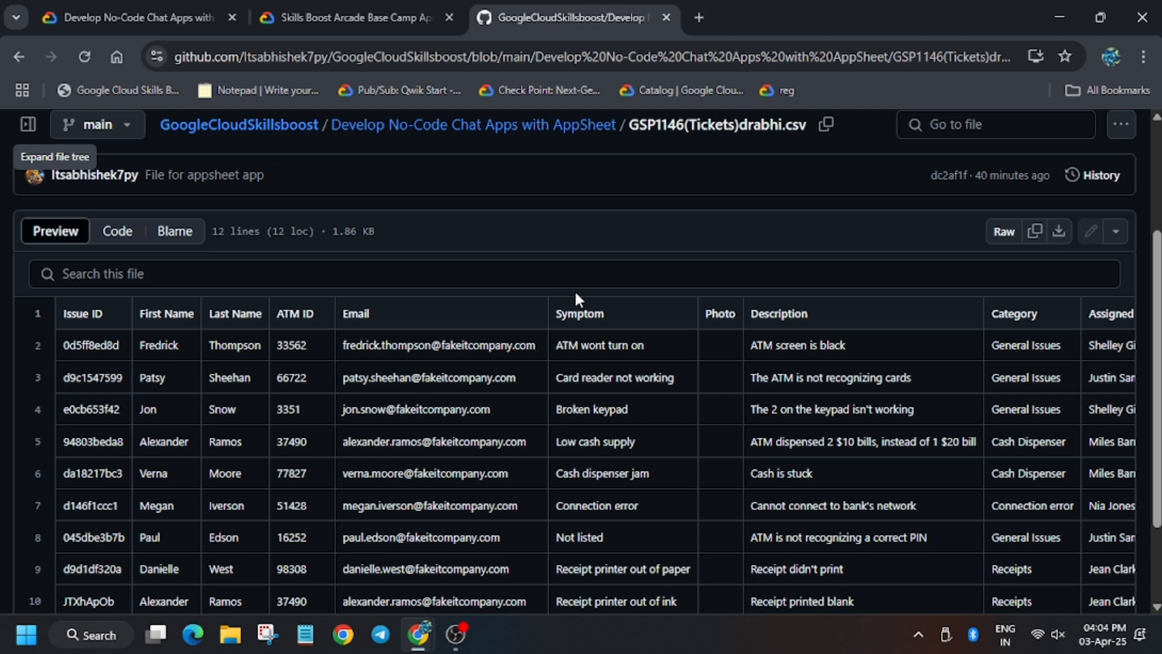
{"action": "mouse_move", "coordinate": [1004, 634]}
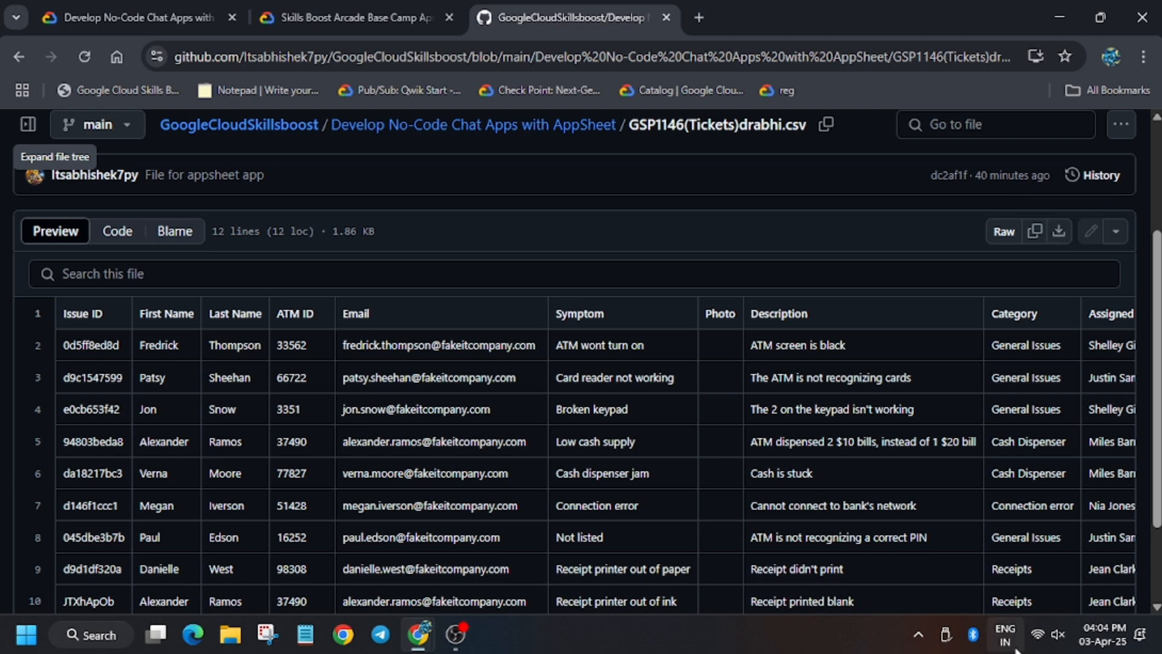
{"action": "left_click", "coordinate": [348, 17]}
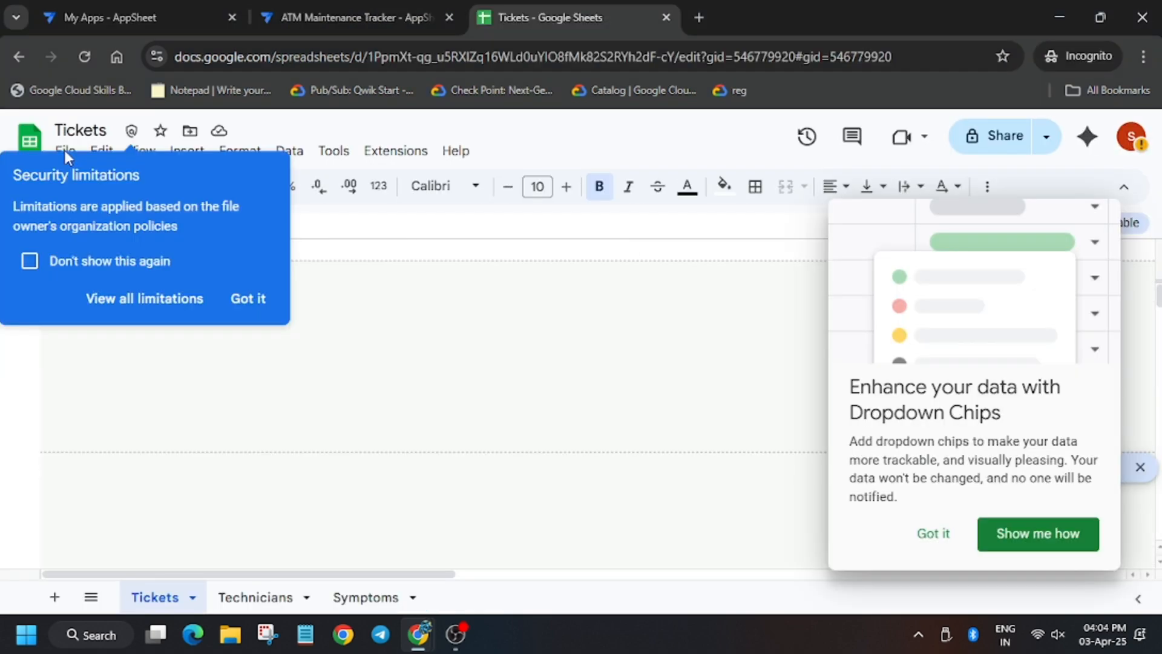
- Dismiss the security notice and Gemini welcome, then upload the GSP1146 tickets CSV
{"action": "left_click", "coordinate": [29, 261]}
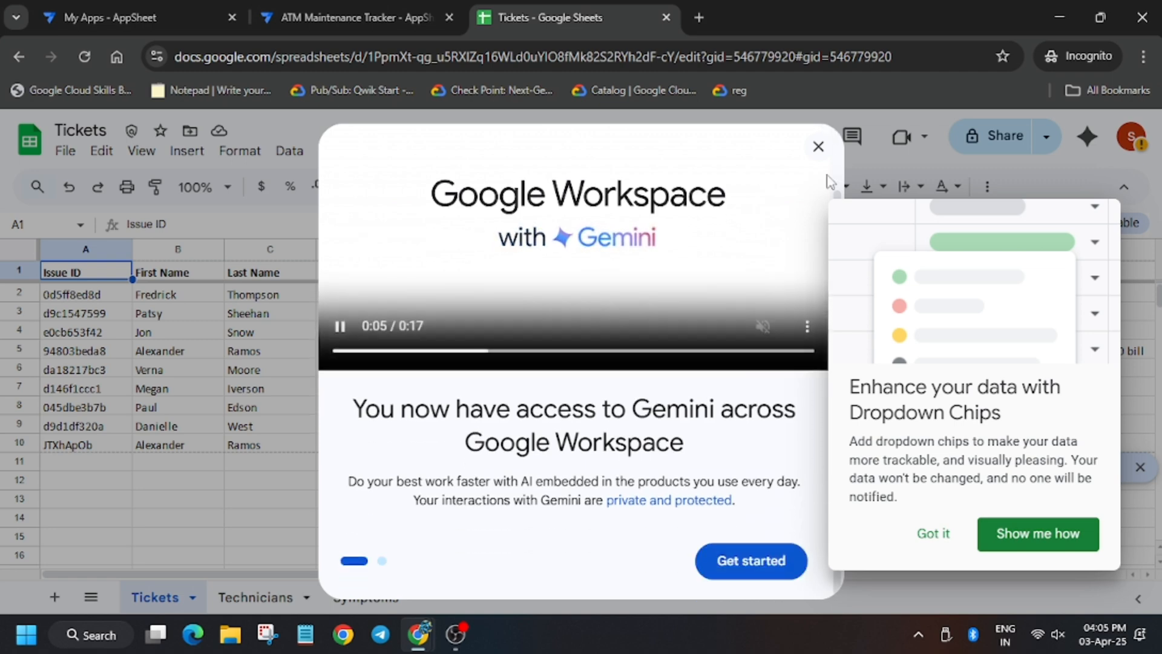
{"action": "left_click", "coordinate": [818, 146]}
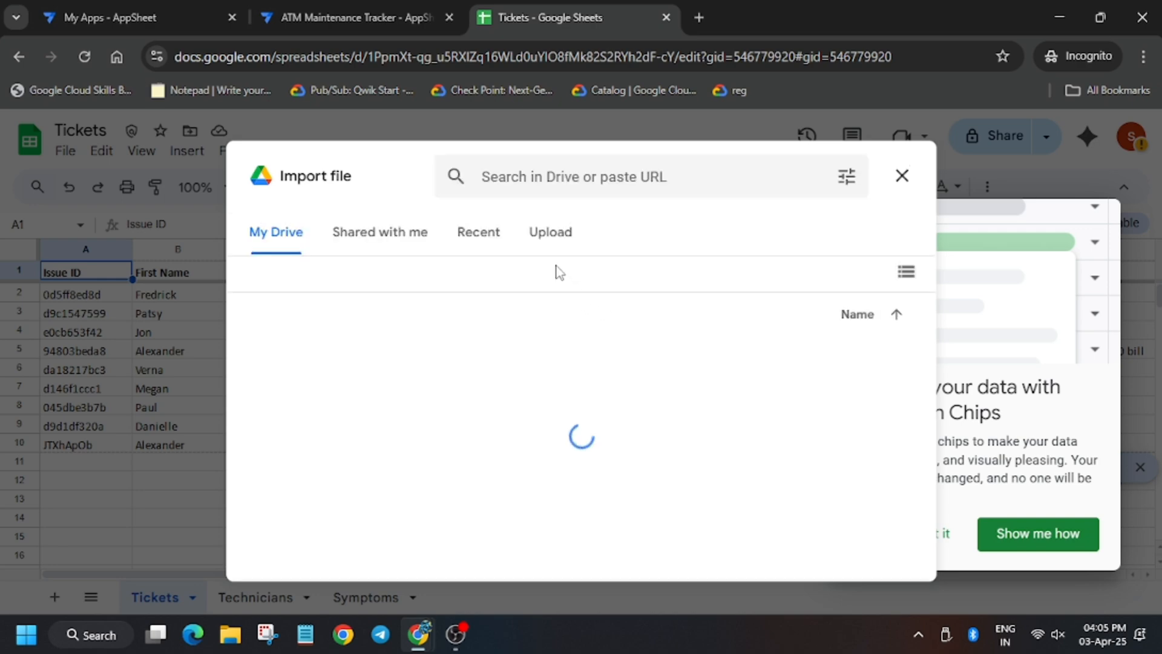
{"action": "left_click", "coordinate": [550, 232]}
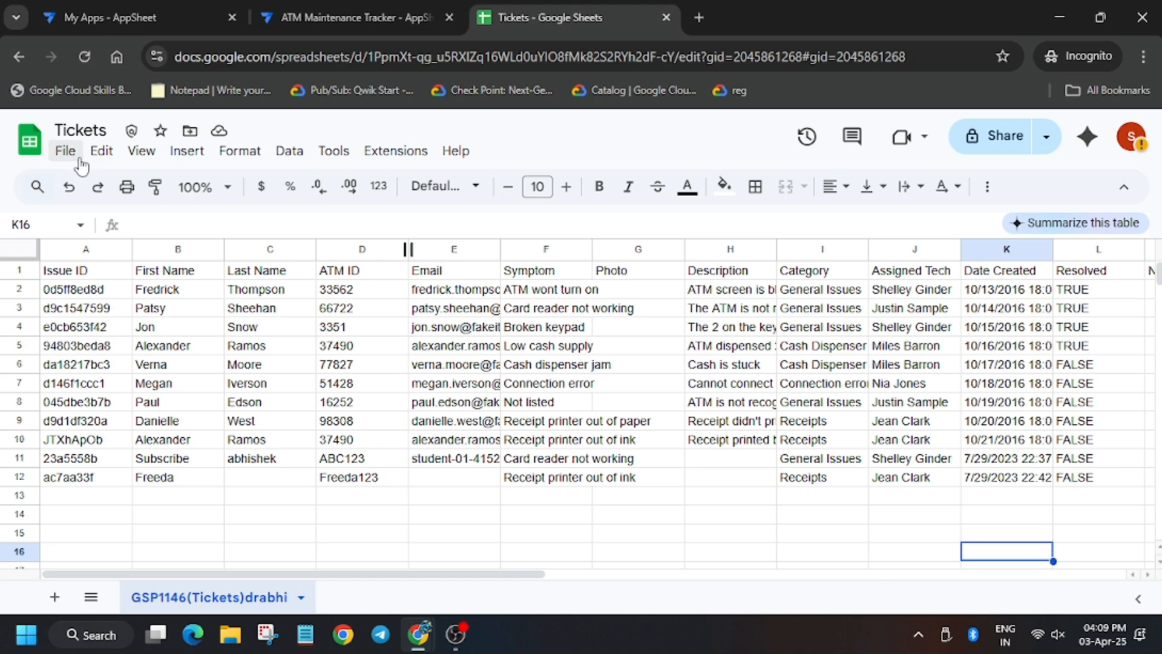
- Upload the GSP1146.xlsx workbook through File > Import and open the import location choices
{"action": "left_click", "coordinate": [65, 151]}
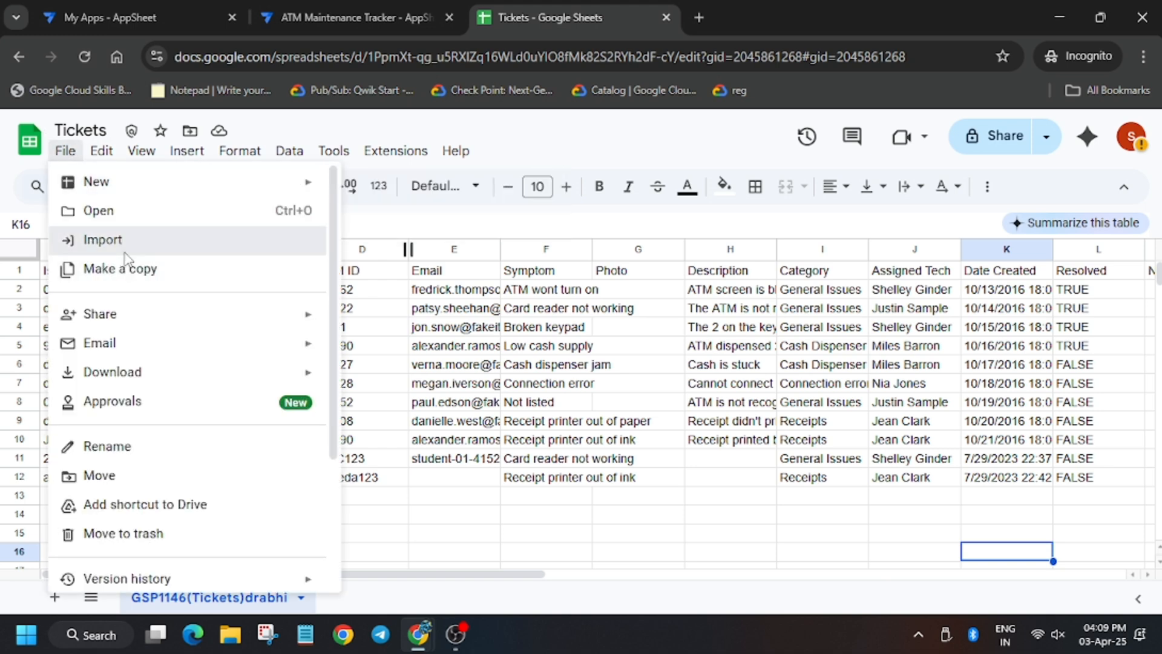
{"action": "left_click", "coordinate": [102, 238]}
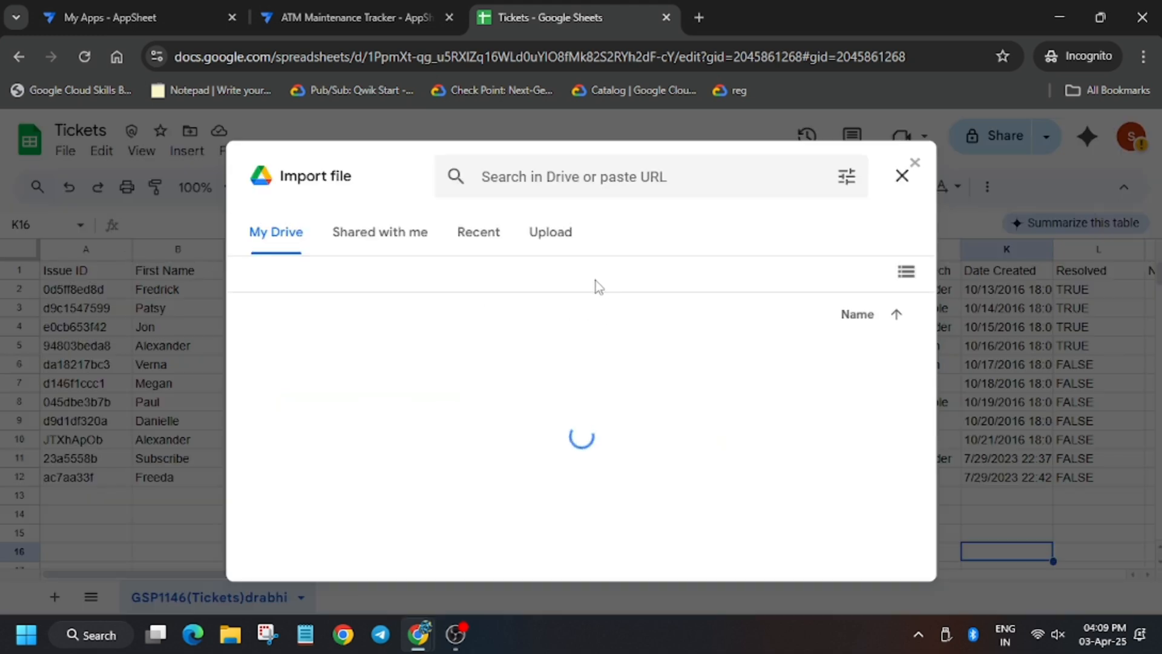
{"action": "left_click", "coordinate": [550, 232]}
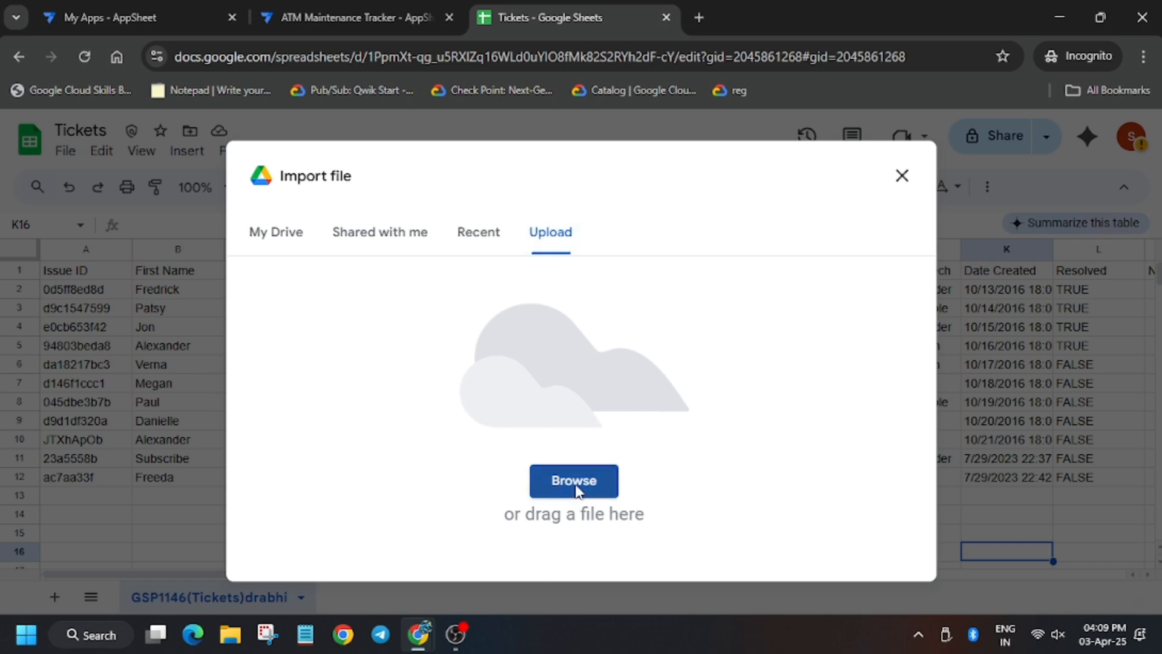
{"action": "left_click", "coordinate": [573, 480]}
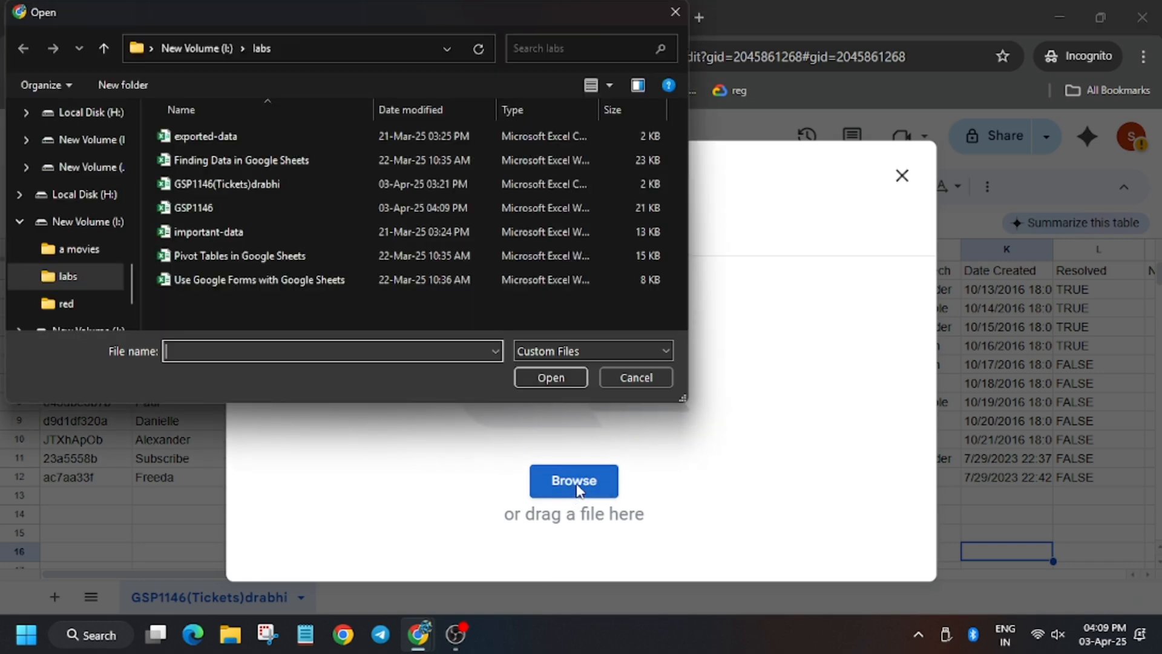
{"action": "left_click", "coordinate": [193, 208]}
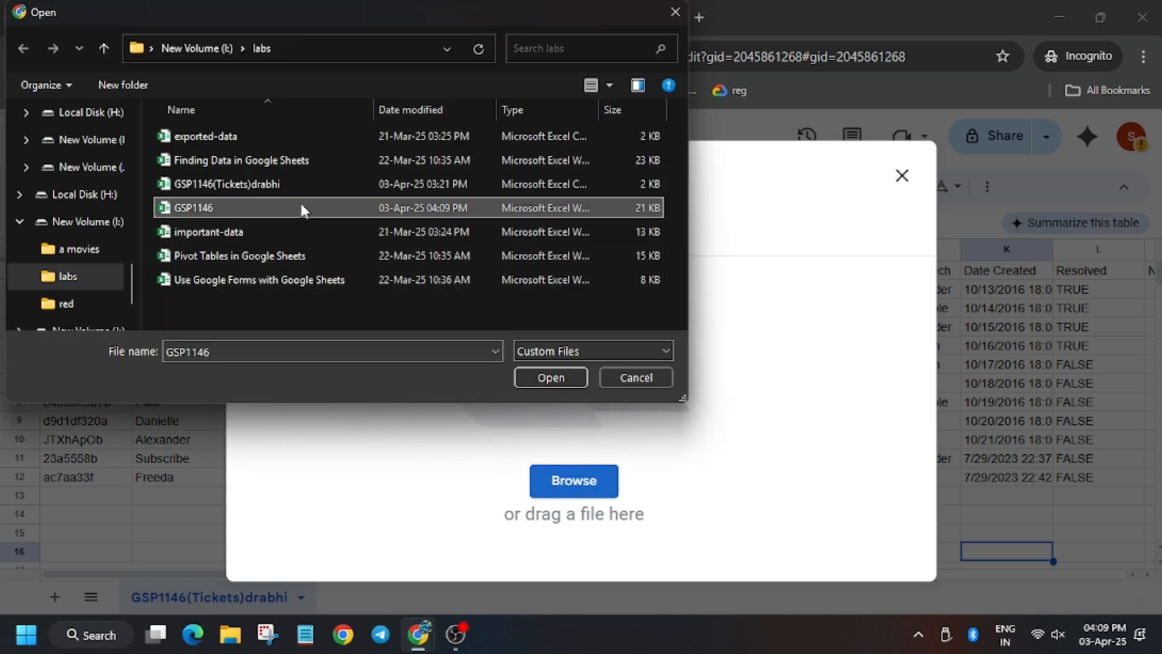
{"action": "left_click", "coordinate": [550, 377]}
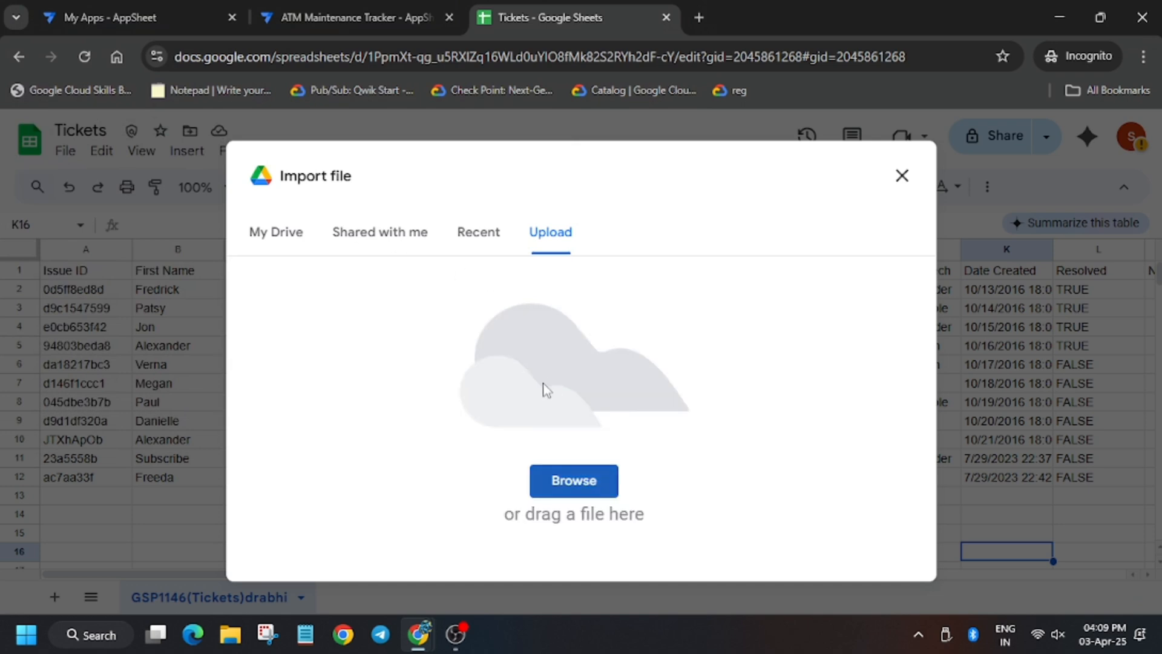
{"action": "left_click", "coordinate": [573, 480]}
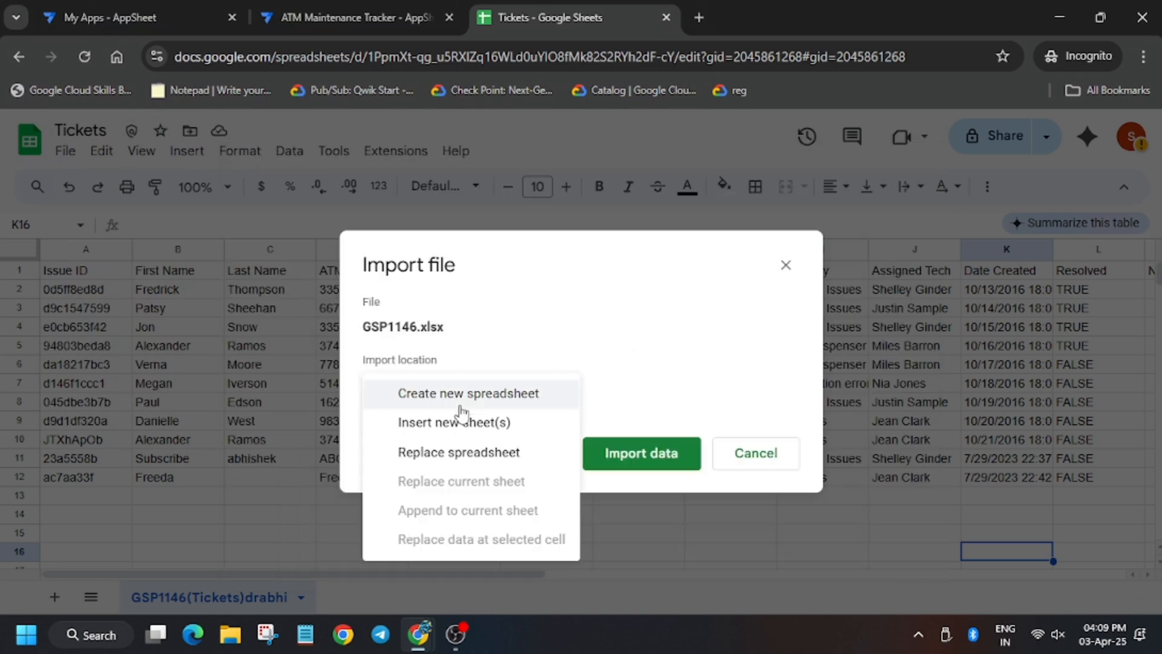